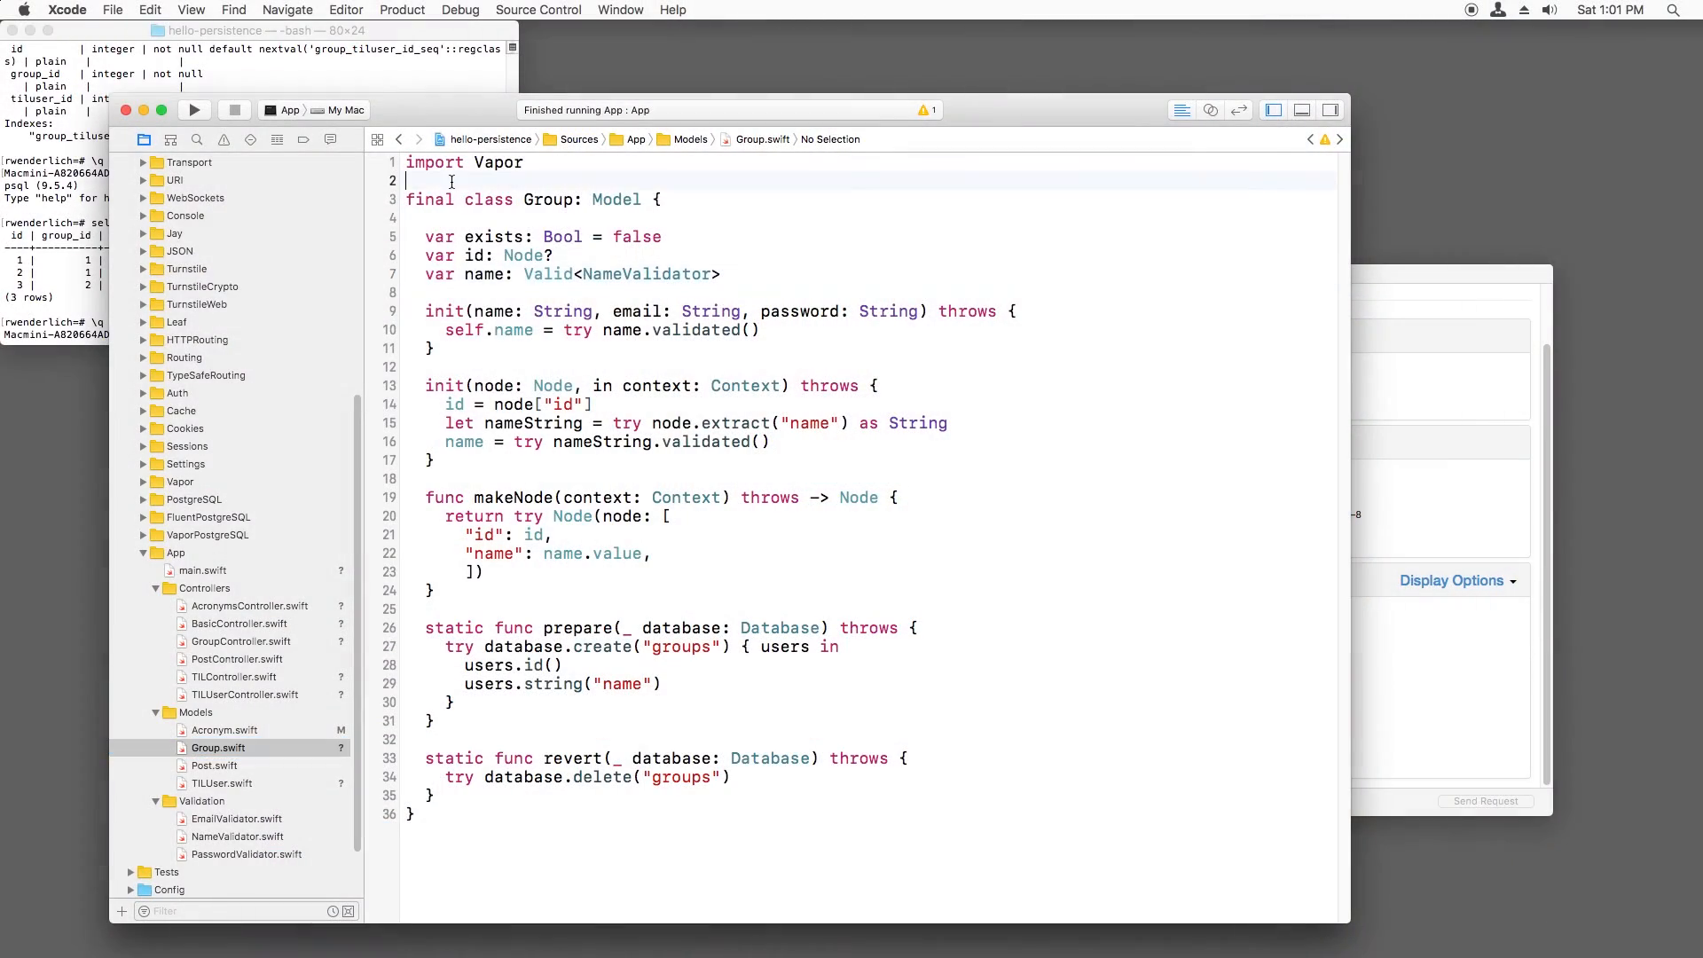
{"action": "type", "text": "thrw"}
{"action": "type", "text": "let tilus"}
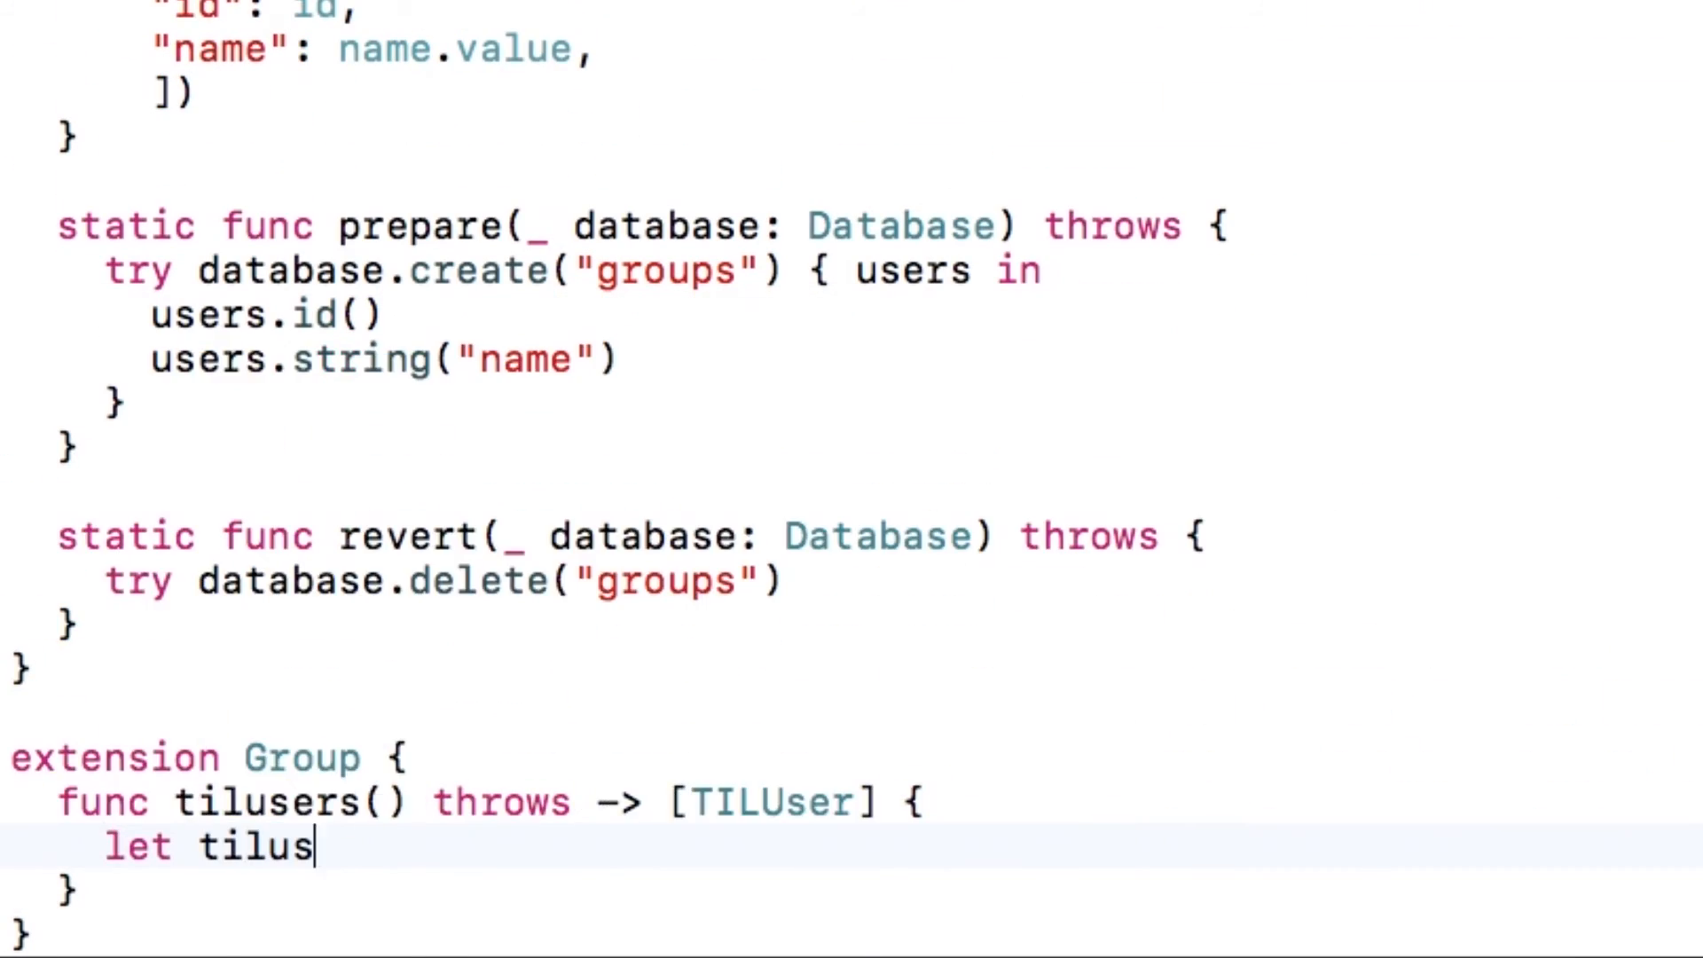
{"action": "type", "text": "return JSON([:"}
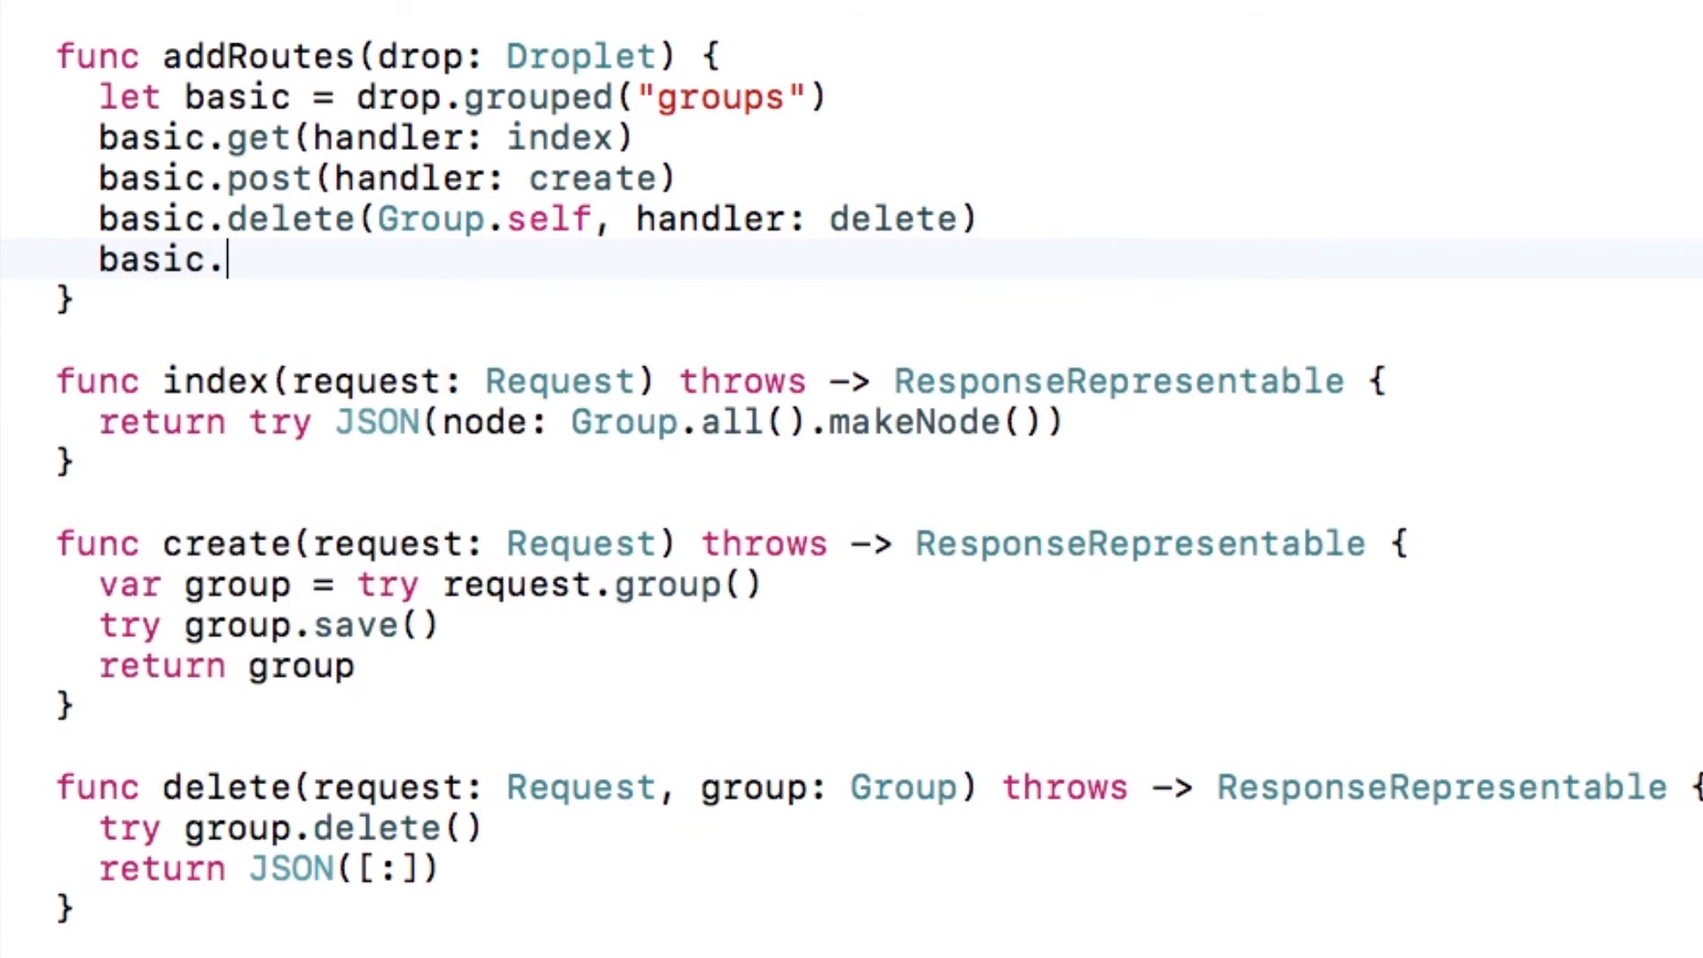
{"action": "type", "text": "get(Group.self)"}
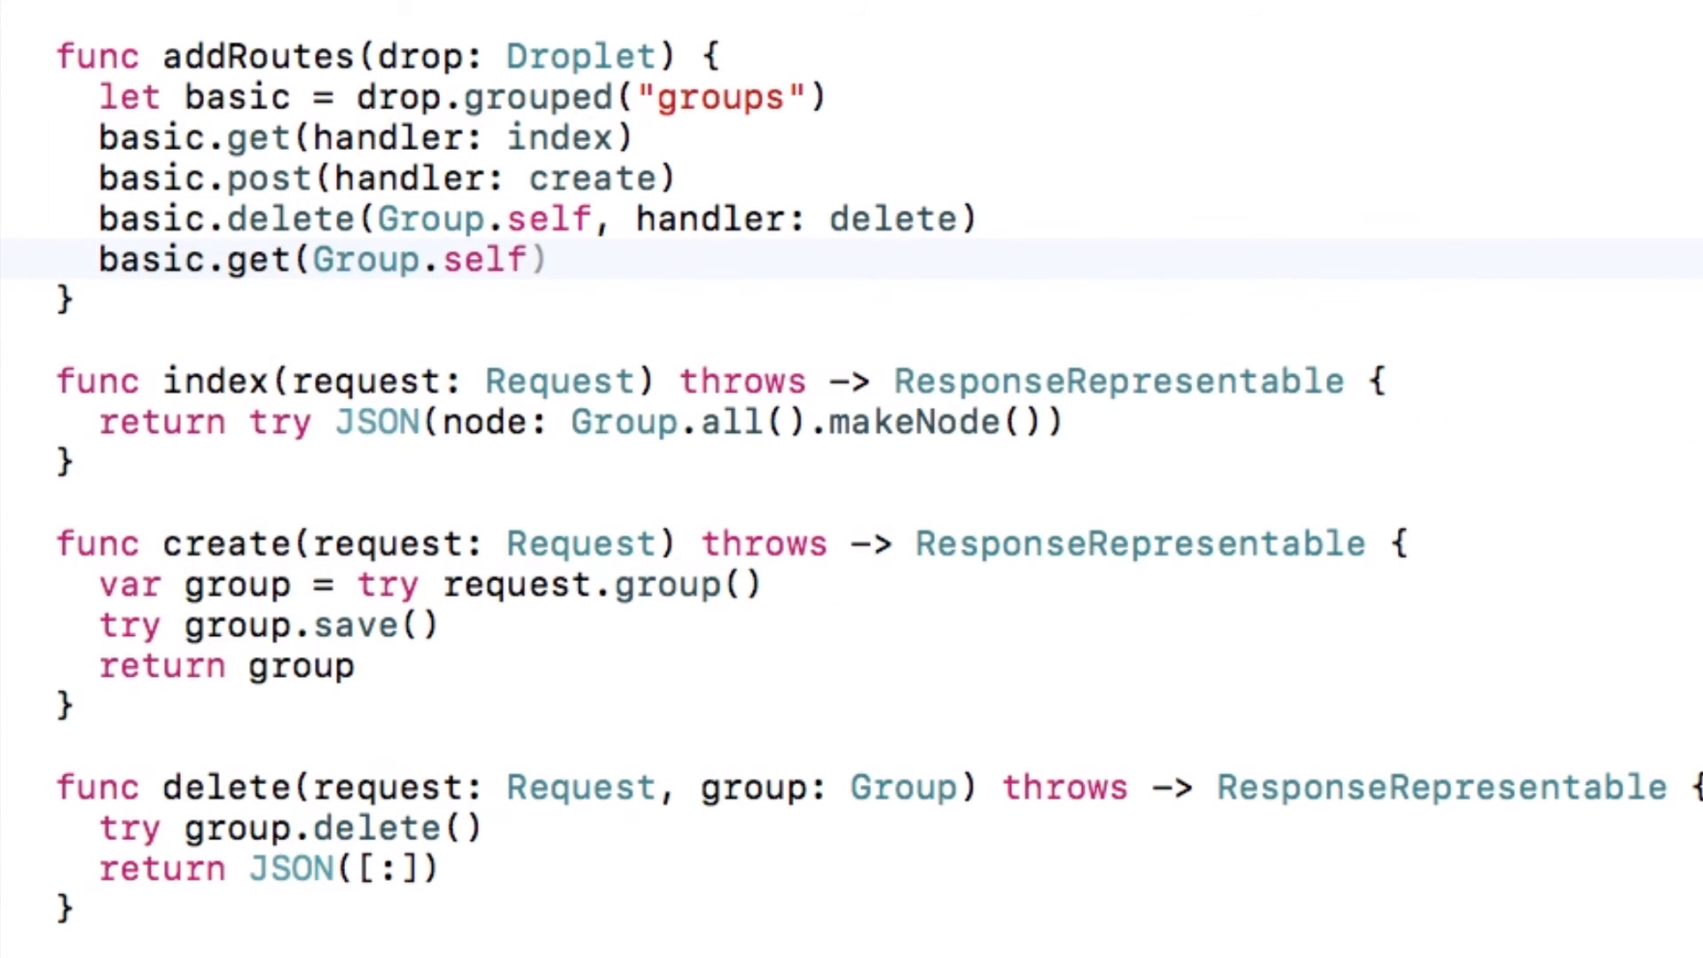
{"action": "type", "text": ", \"users\", handler: tilusersIndex"}
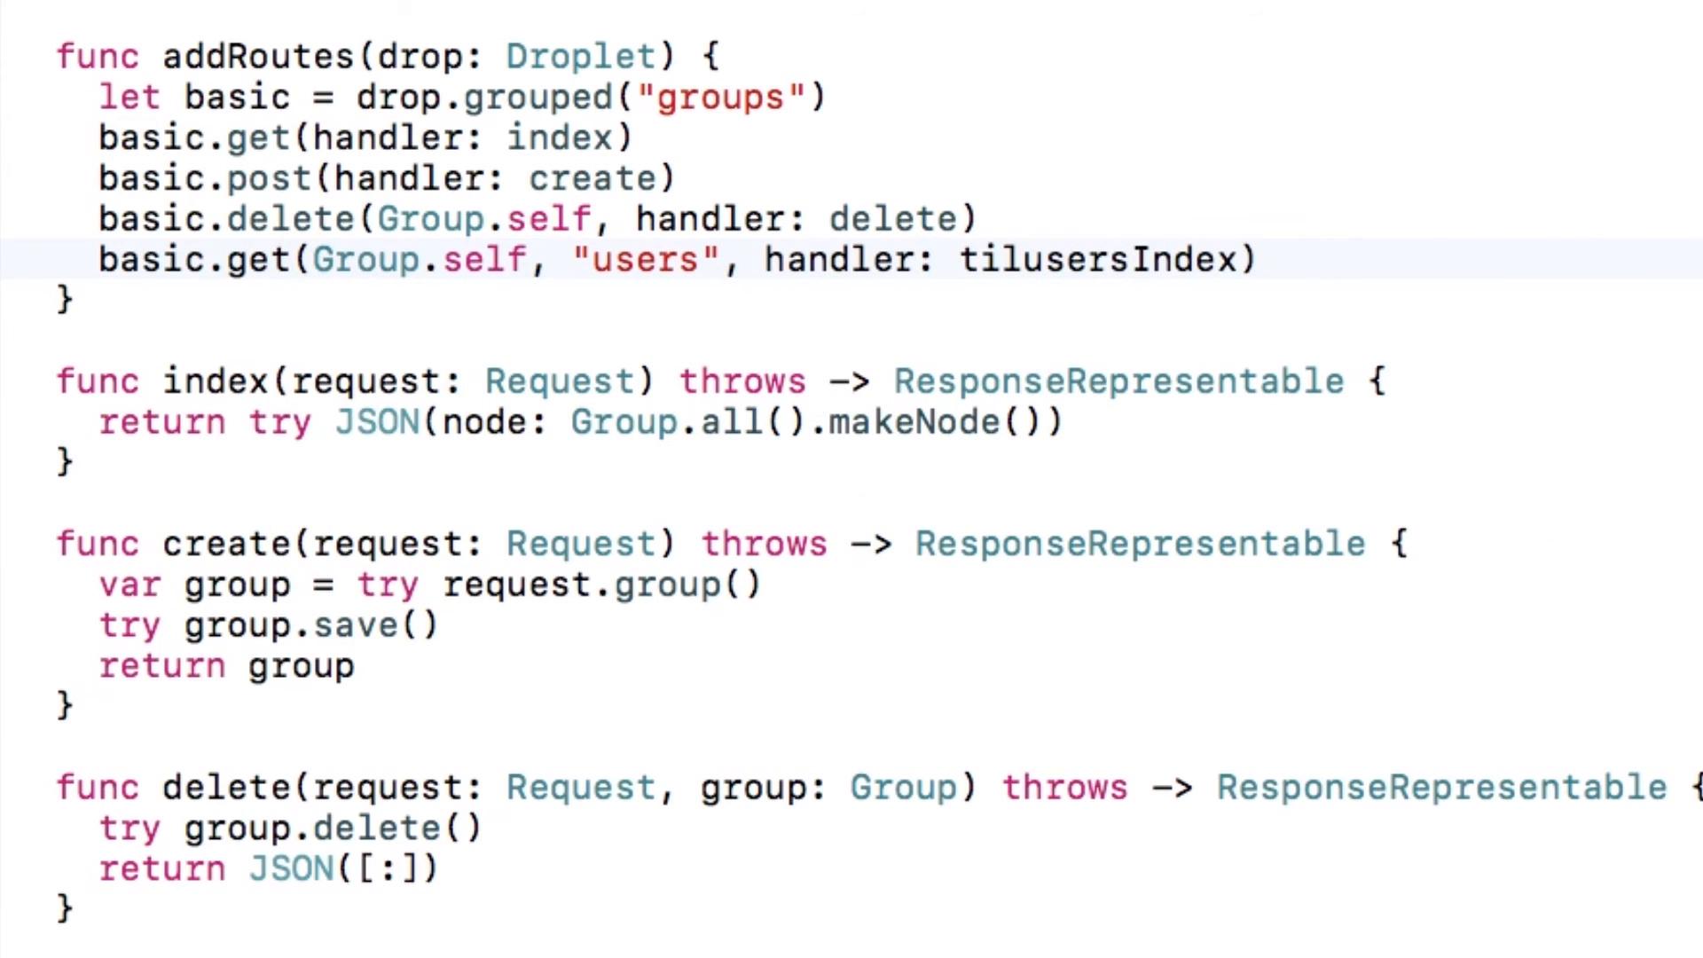
{"action": "scroll", "scroll_direction": "down", "scroll_amount": 3}
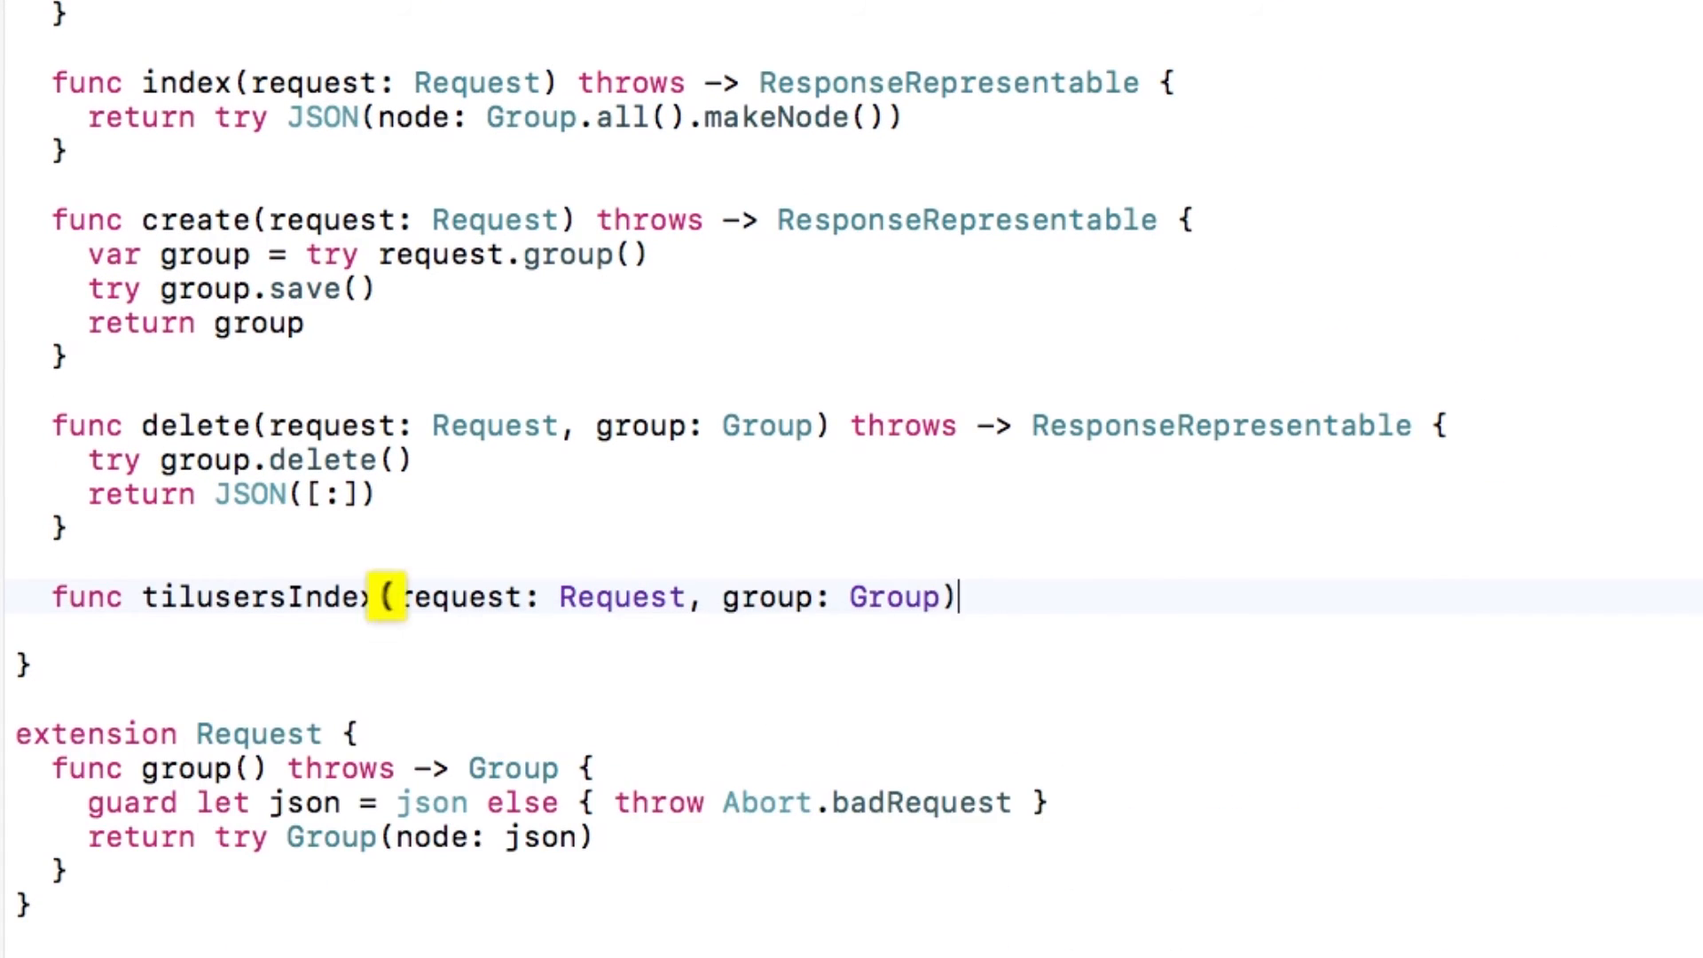